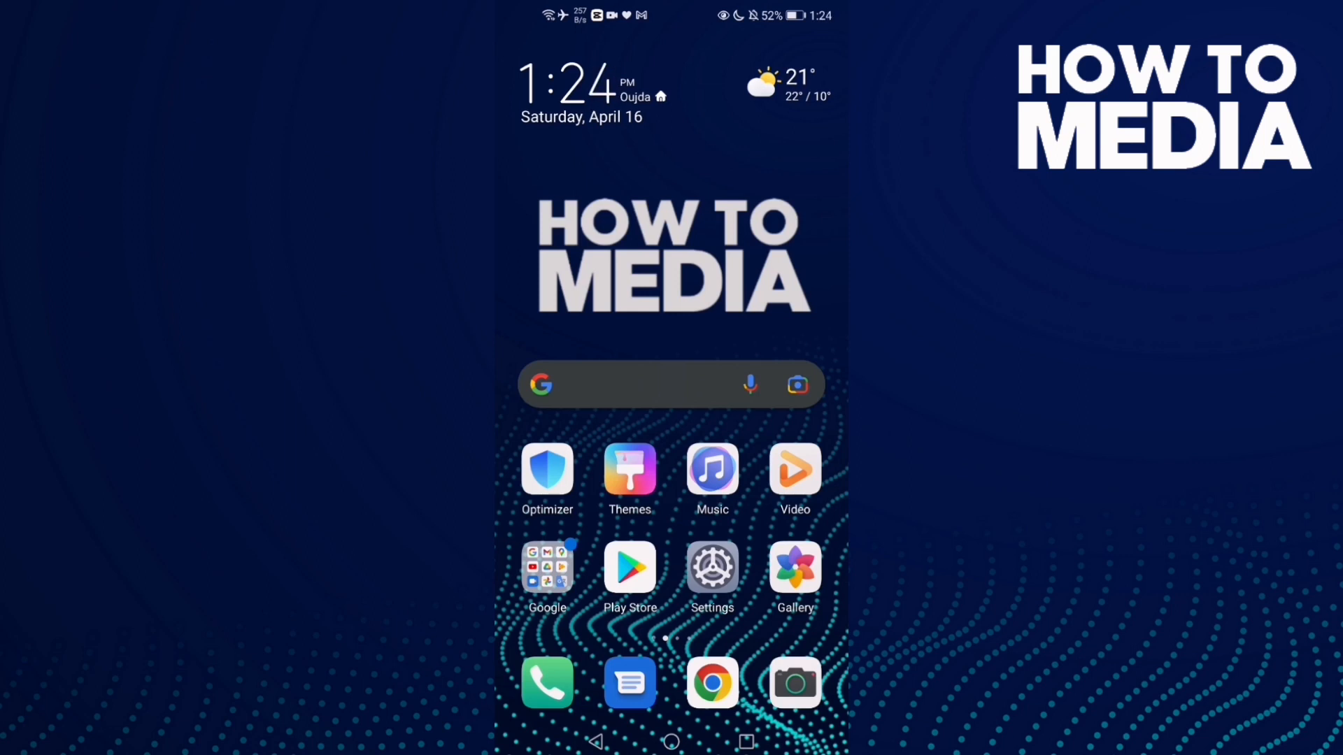
Launch Skype from the Android home screen to reach its empty chats screen
{"action": "scroll", "scroll_direction": "left", "scroll_amount": 3}
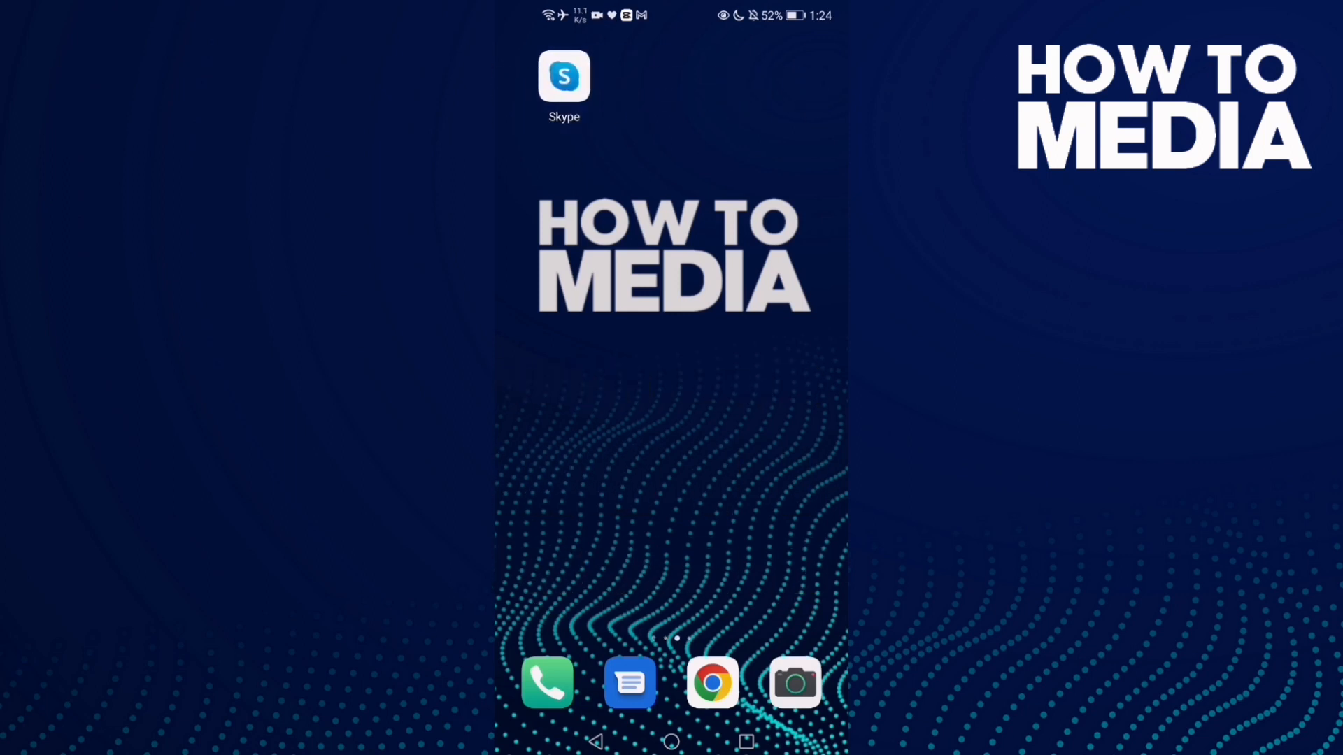
{"action": "left_click", "coordinate": [563, 75]}
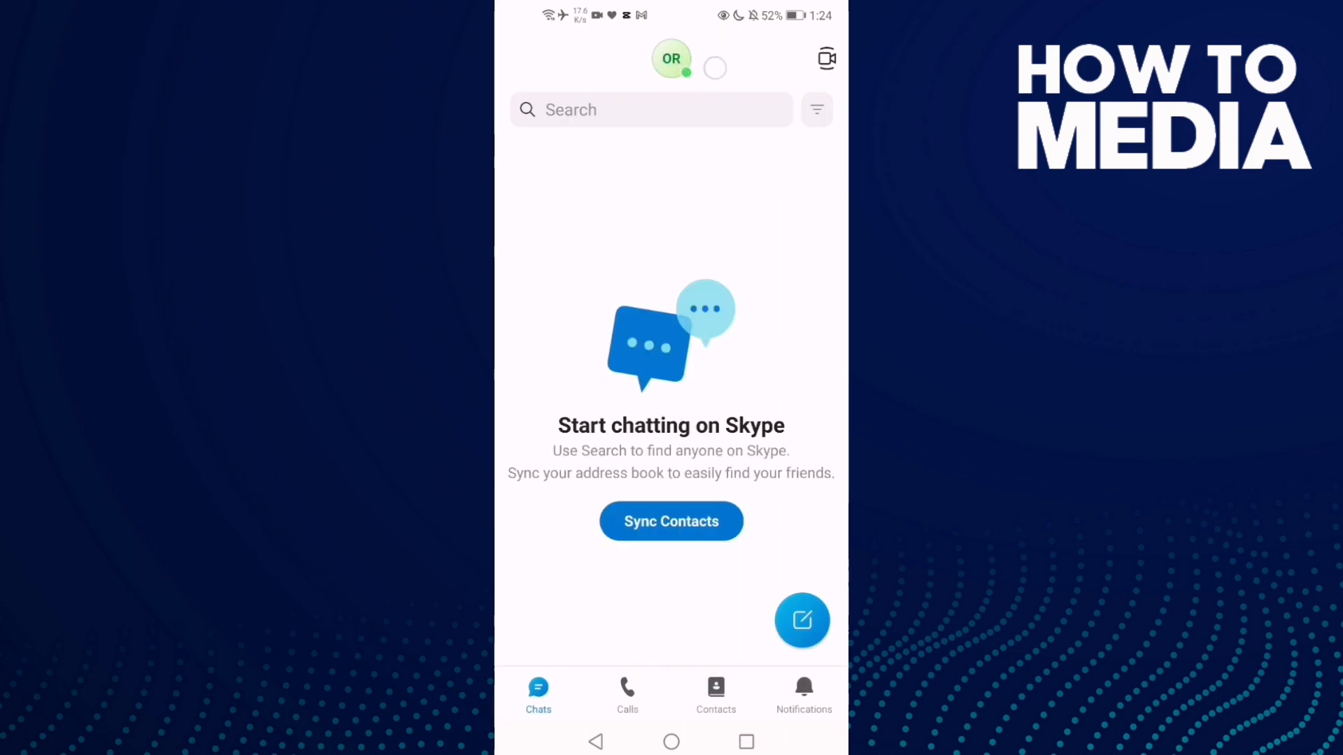
Reach Skype's Settings list via the profile avatar menu
{"action": "left_click", "coordinate": [670, 59]}
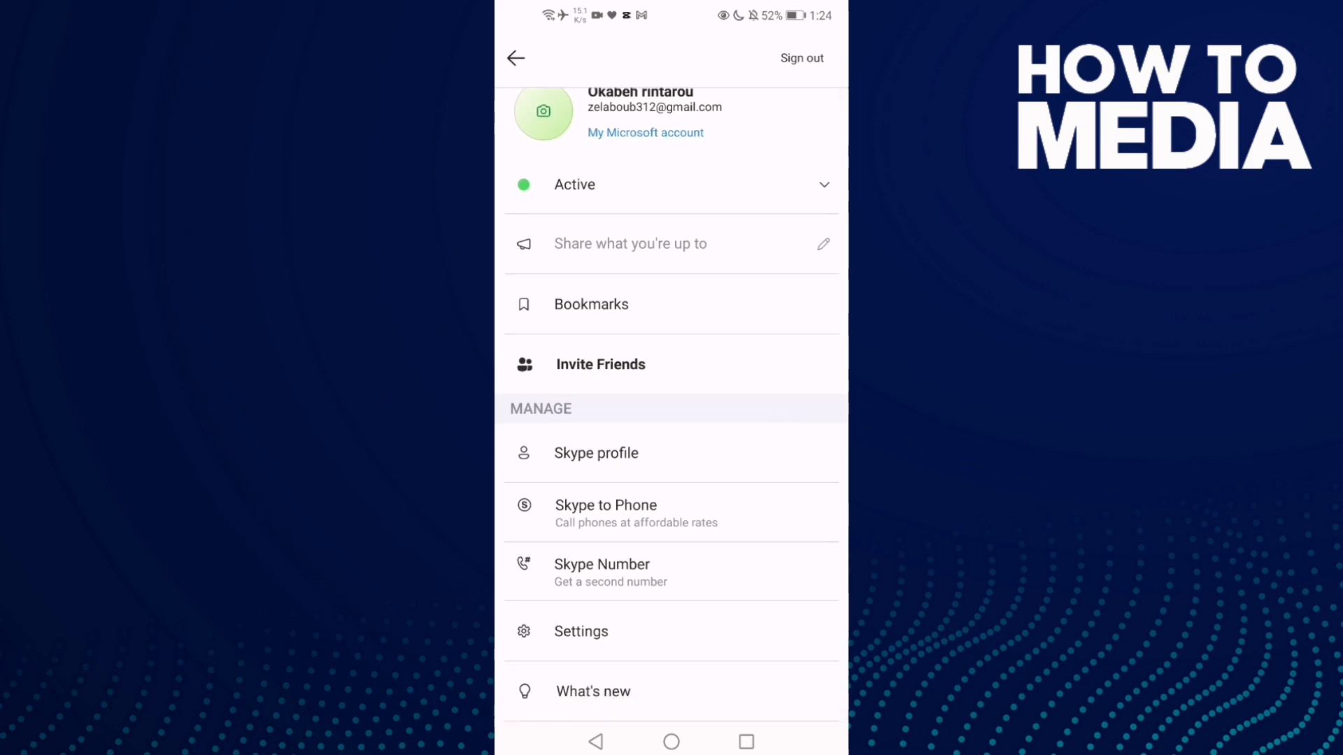
{"action": "left_click", "coordinate": [580, 631]}
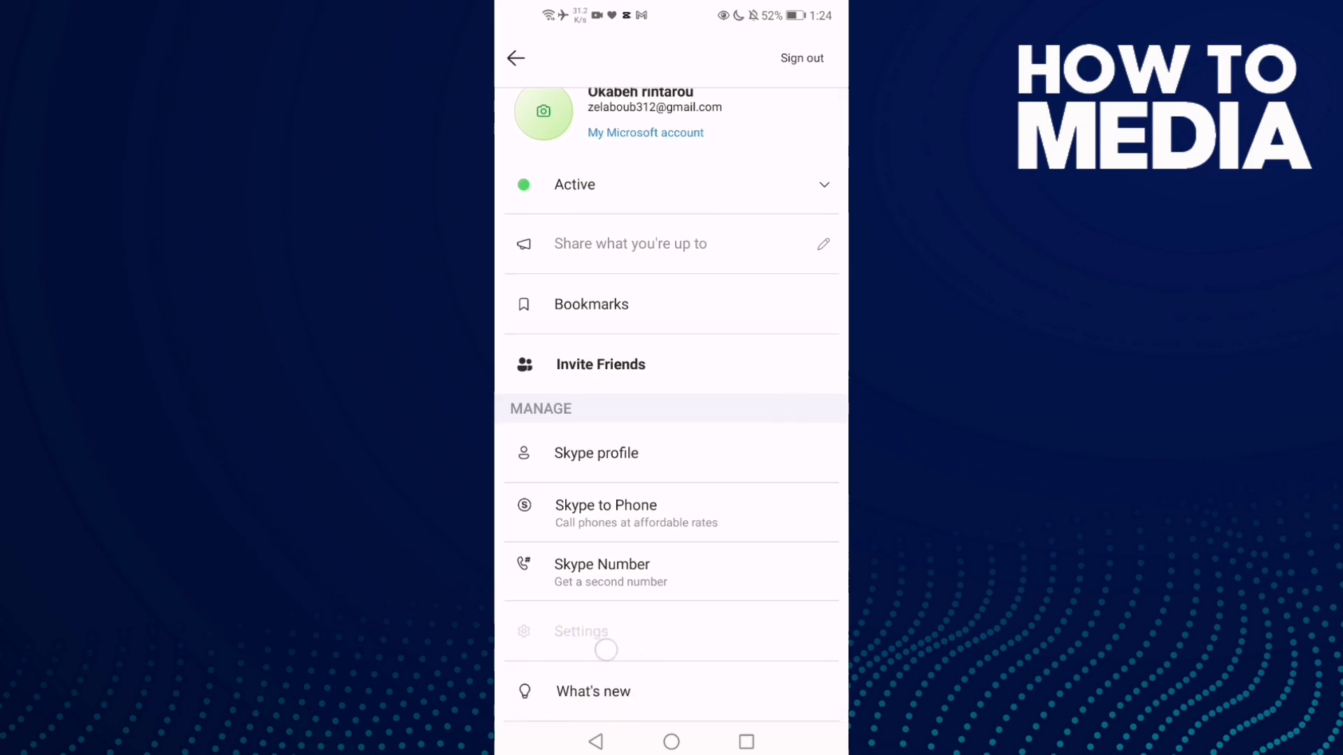
{"action": "left_click", "coordinate": [581, 631]}
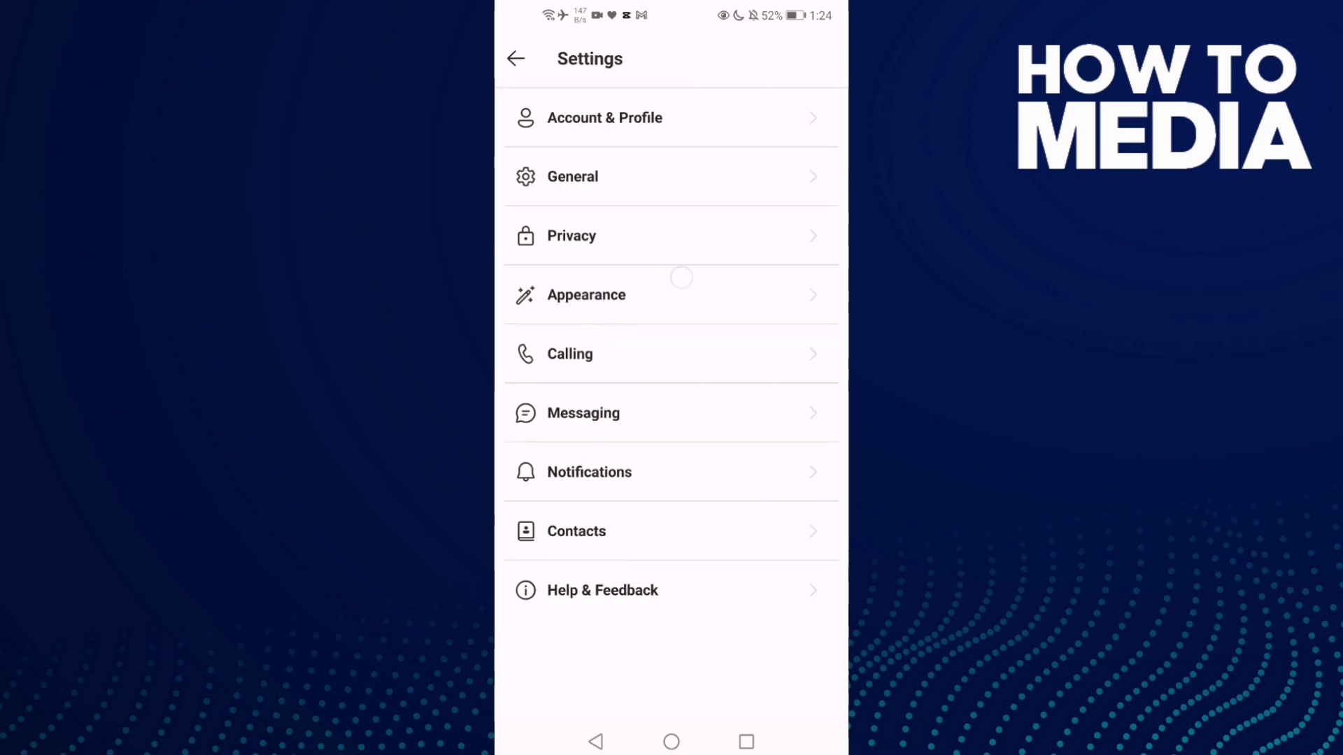
Select Dark under Appearance > Modes, apply it, and view the dark account menu
{"action": "left_click", "coordinate": [586, 295]}
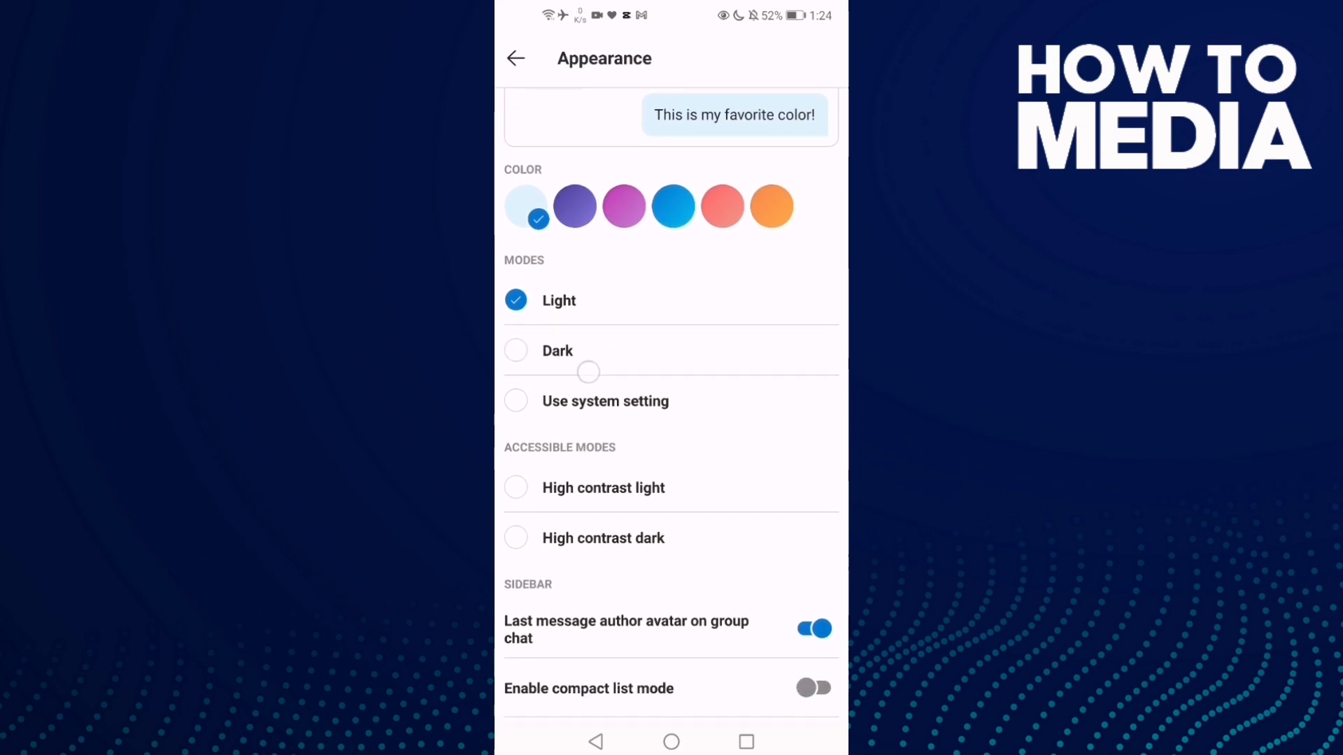
{"action": "scroll", "scroll_direction": "down", "scroll_amount": 3}
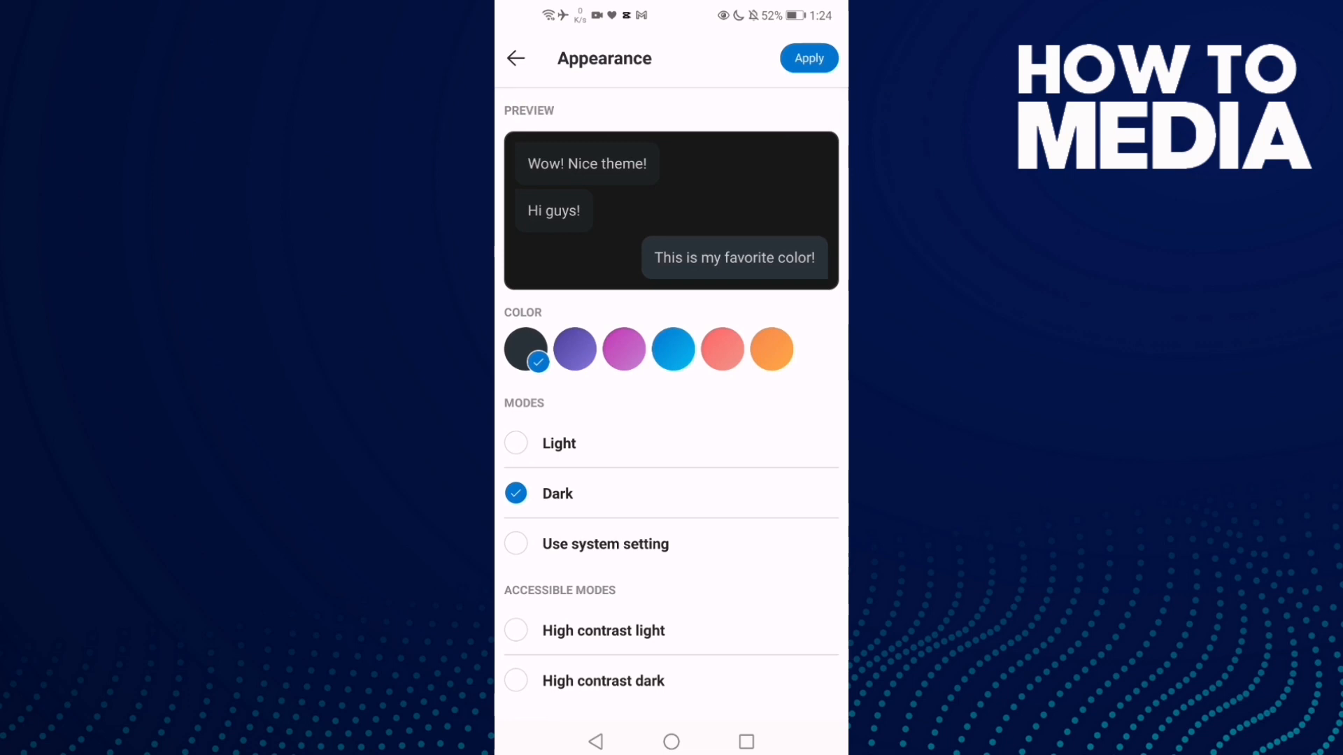
{"action": "left_click", "coordinate": [807, 59]}
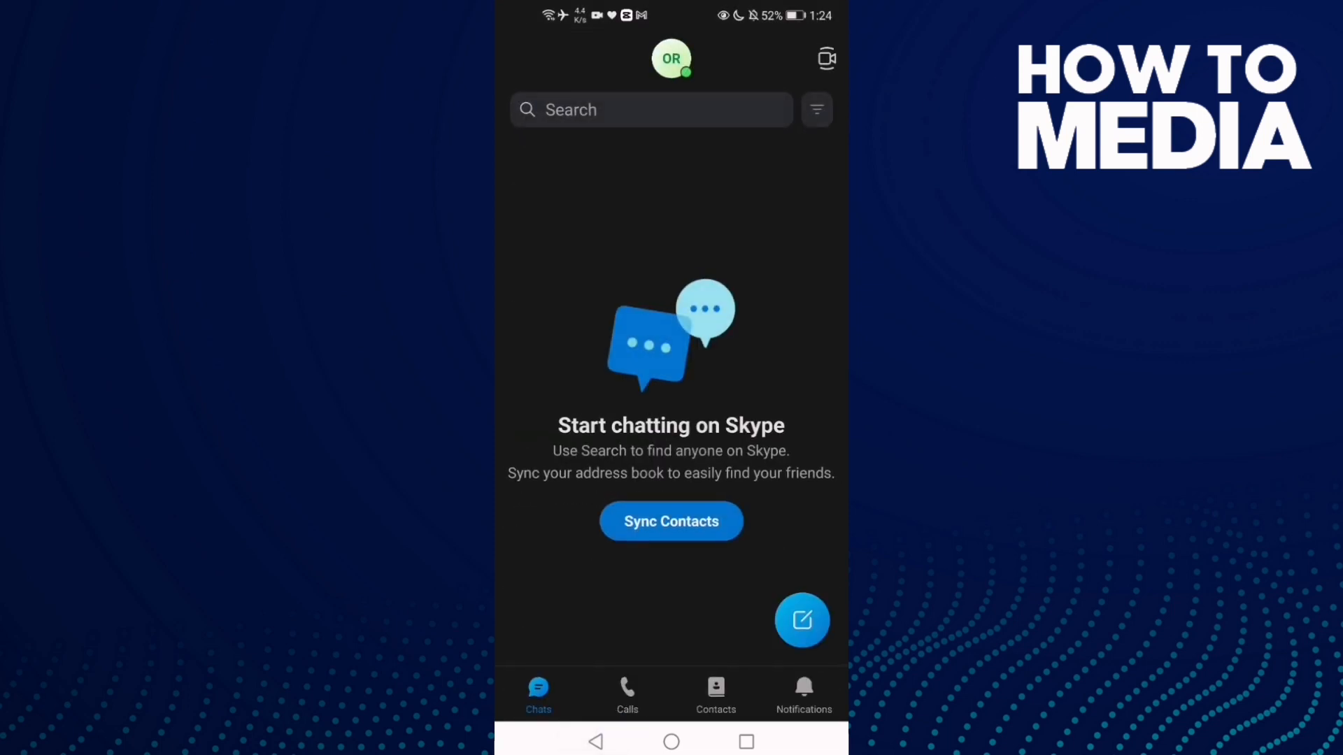
{"action": "left_click", "coordinate": [670, 59]}
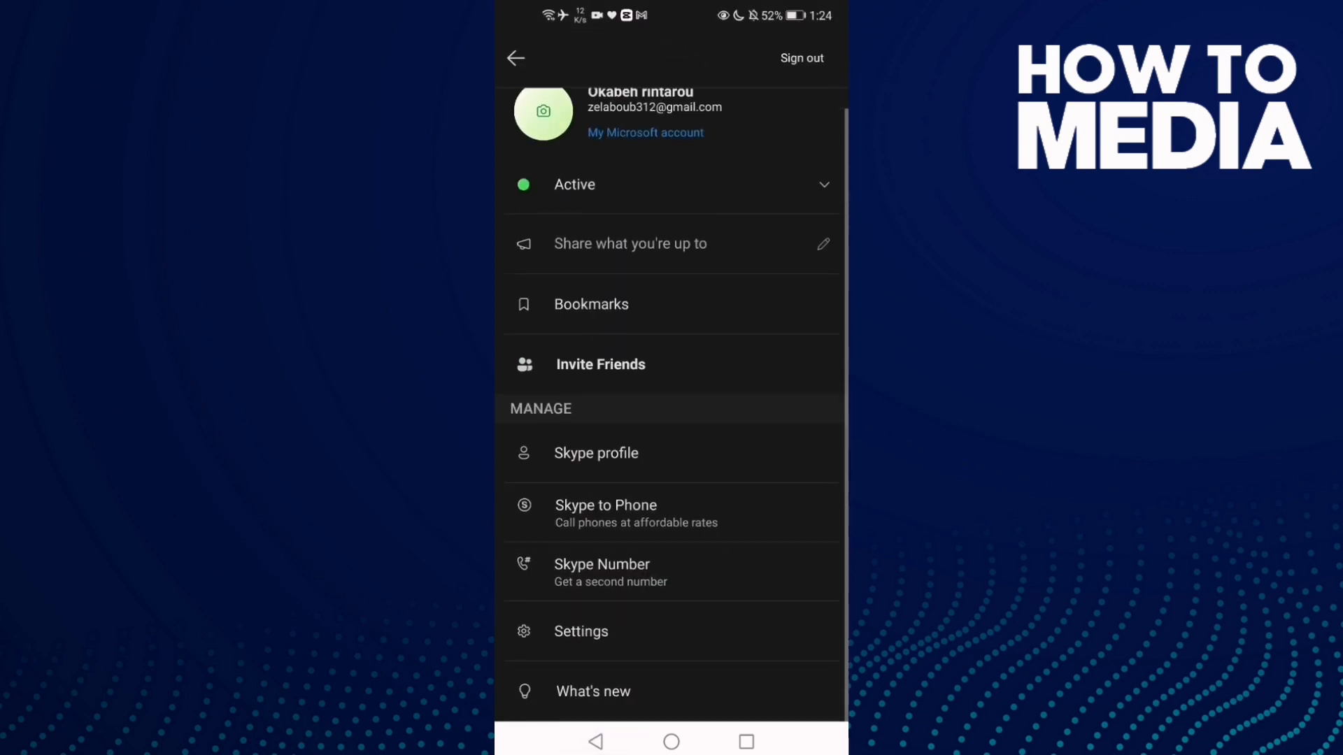